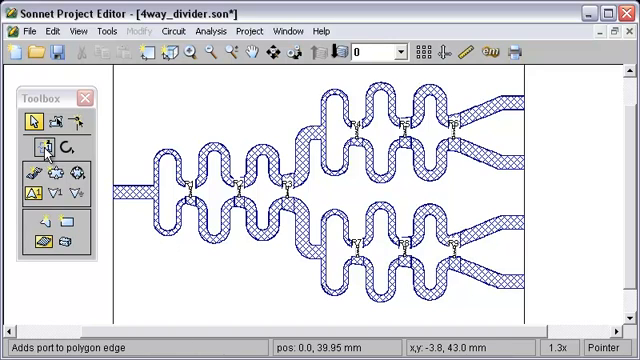
Step: Place port 1 on the divider's left input edge with the Add Port tool
click(32, 150)
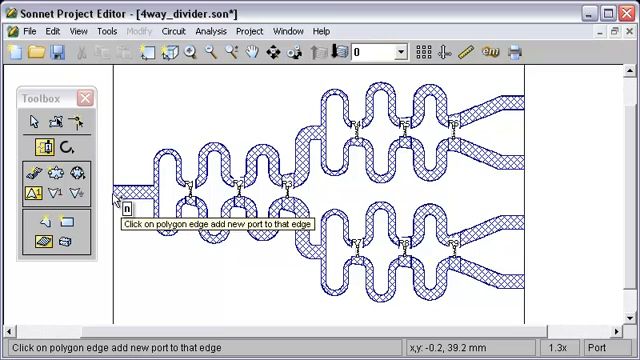
click(36, 121)
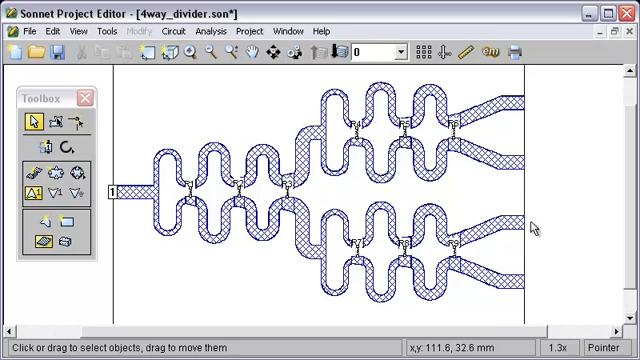
mouse_move(513, 261)
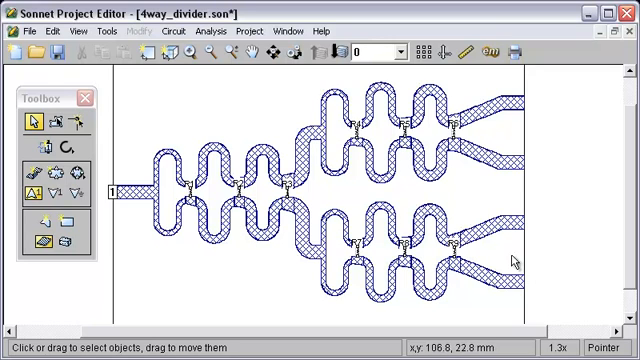
mouse_move(549, 169)
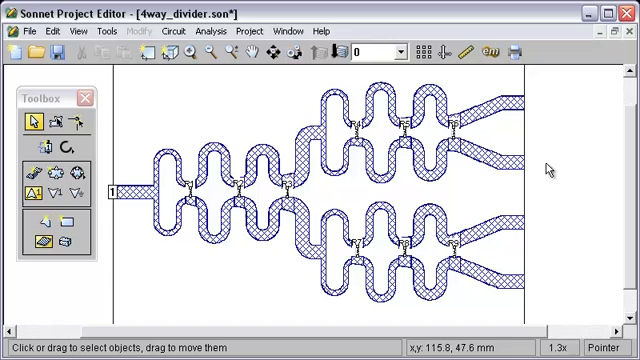
mouse_move(535, 158)
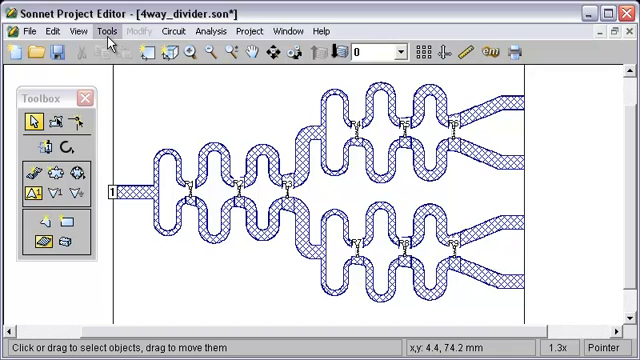
click(108, 30)
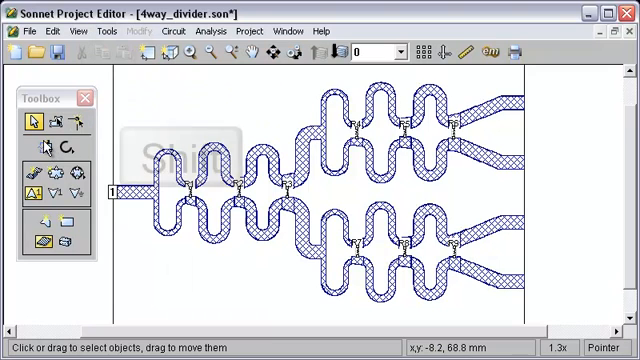
key(shift)
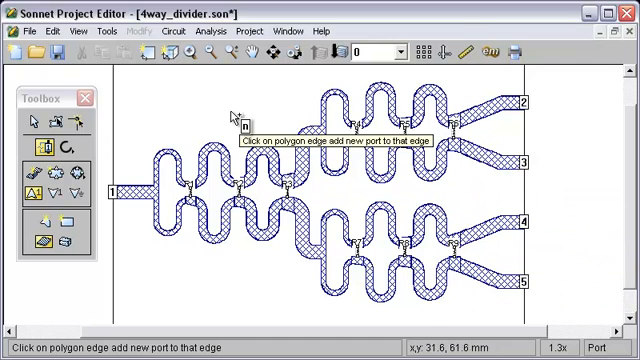
click(81, 125)
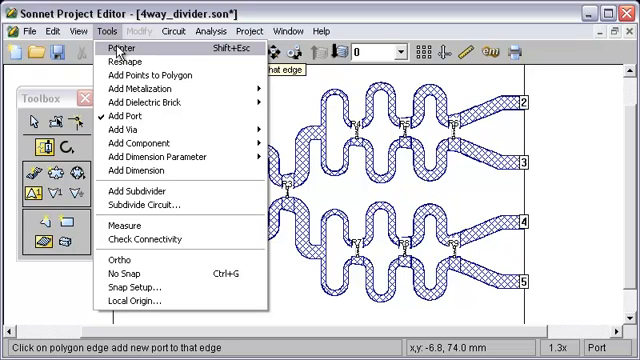
click(118, 47)
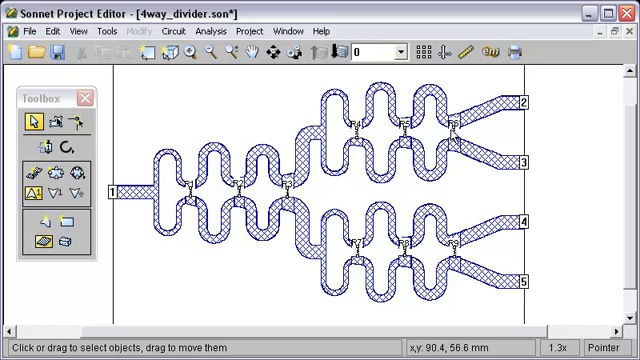
mouse_move(515, 110)
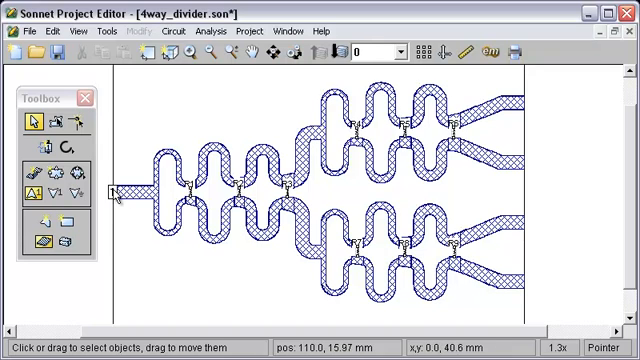
Step: Revert the divider to its saved version and enable Remain in modes and tools
click(38, 33)
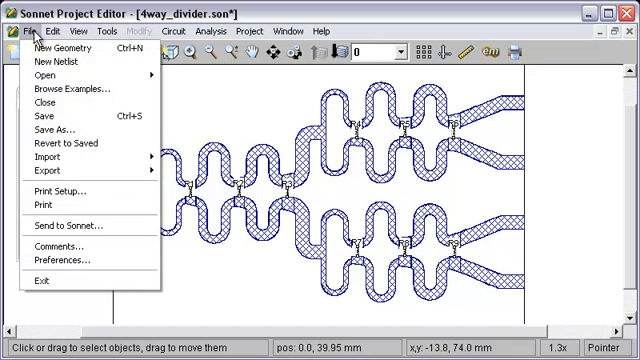
mouse_move(66, 143)
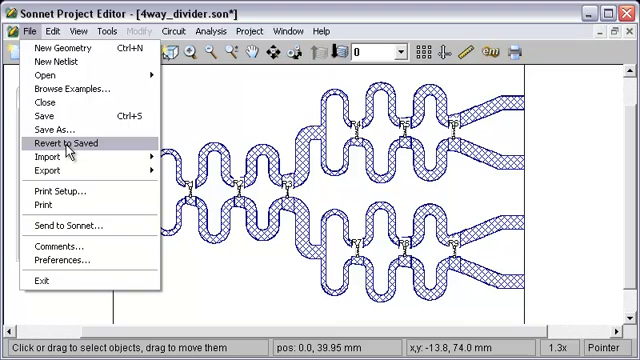
click(64, 259)
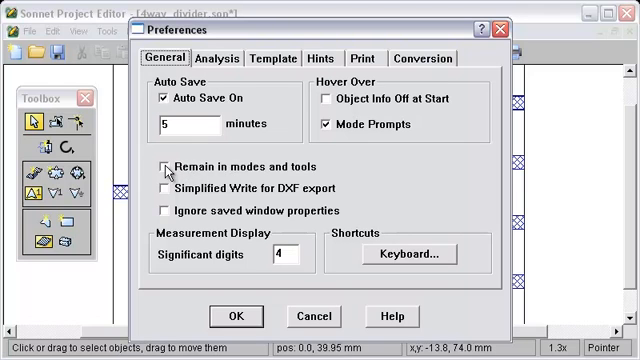
click(234, 314)
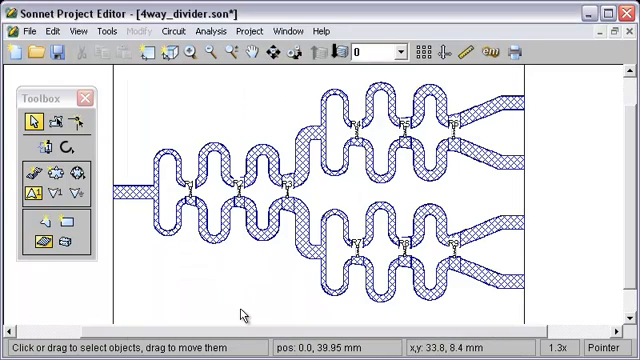
mouse_move(35, 150)
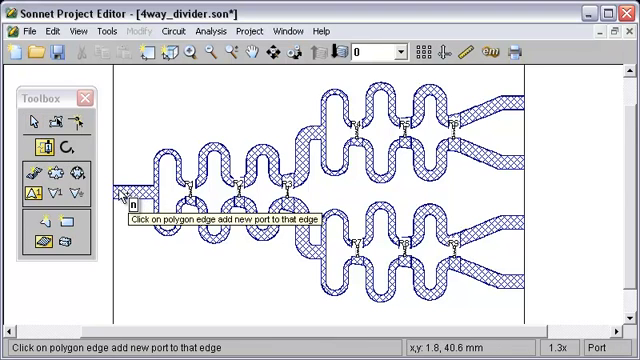
mouse_move(530, 103)
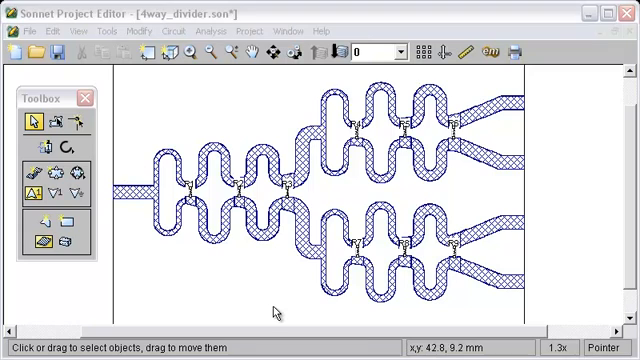
mouse_move(102, 80)
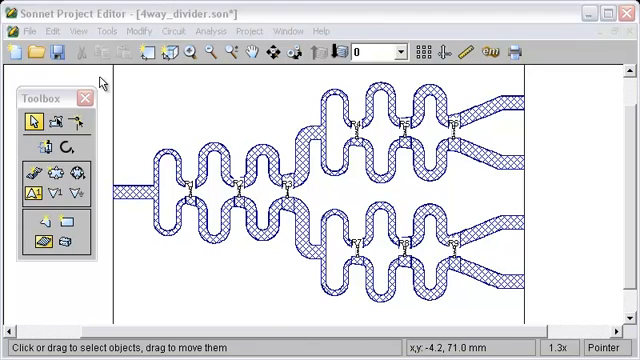
Step: Turn off Remain in modes and tools in File > Preferences
click(17, 31)
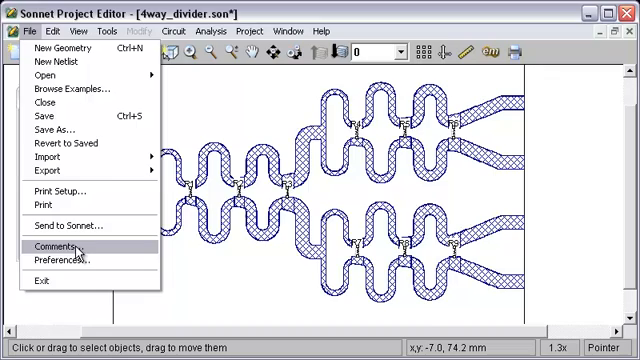
click(64, 262)
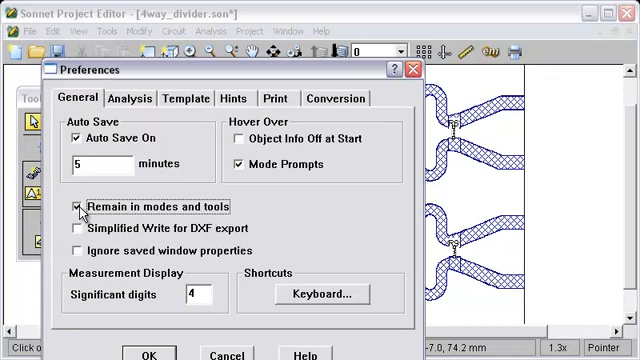
click(80, 206)
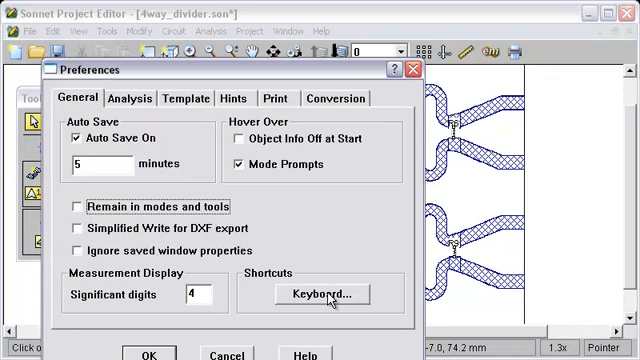
Step: Assign Shift+P as the shortcut for Tools > Add Port (sticky)
click(331, 293)
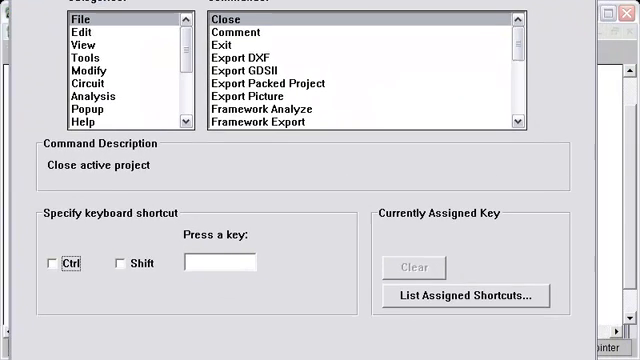
click(74, 48)
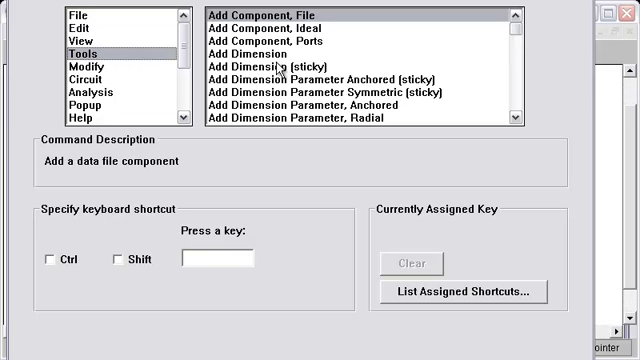
scroll(down, 3)
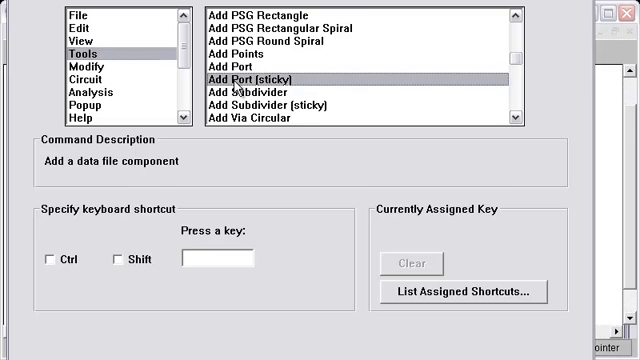
click(260, 76)
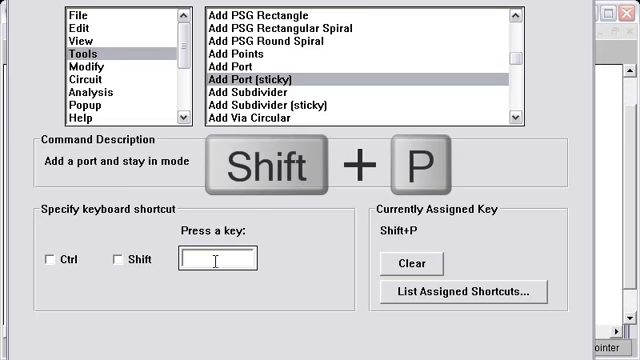
text(P)
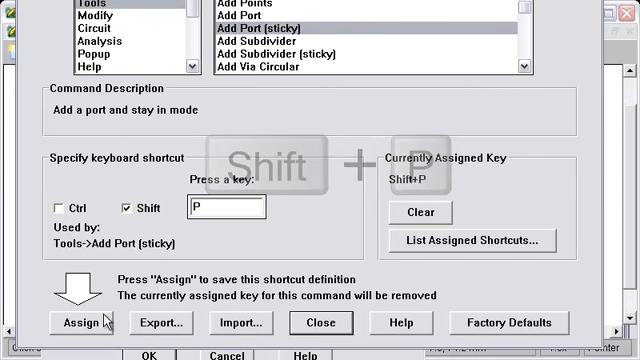
click(74, 322)
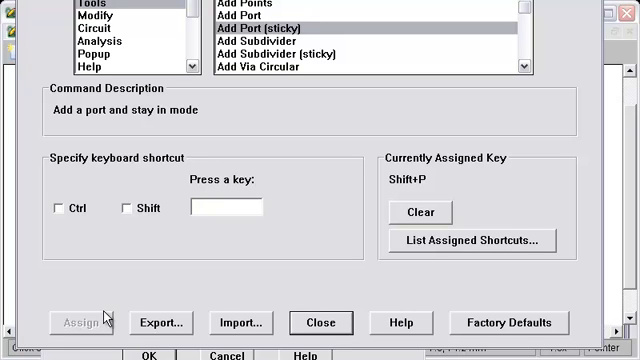
mouse_move(298, 267)
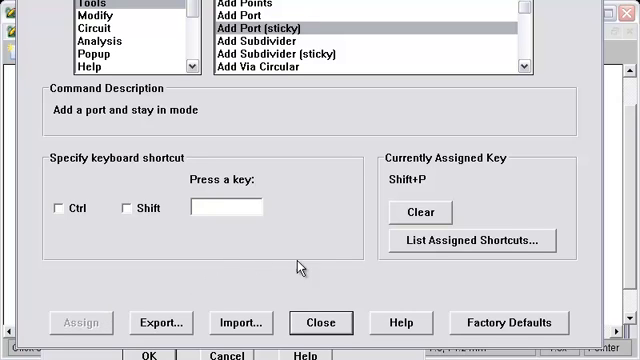
click(320, 322)
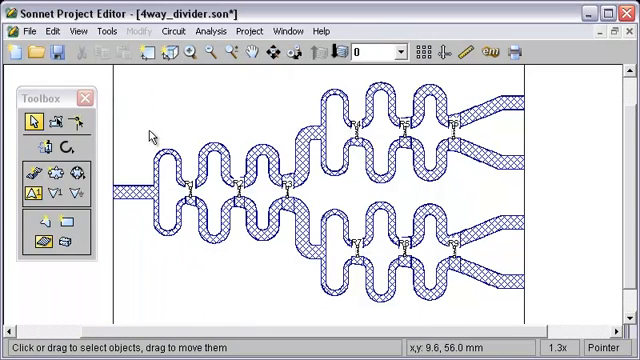
Step: Switch into sticky Add Port mode with the new Shift+P shortcut
key(shift+p)
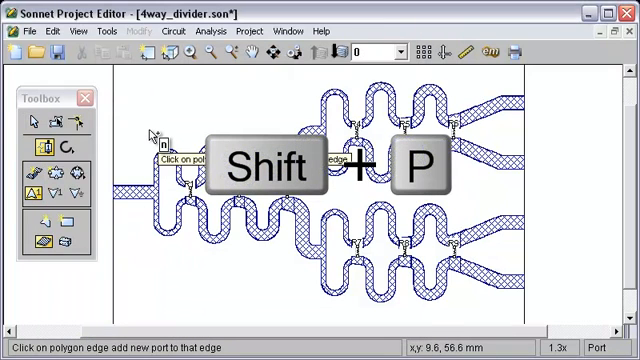
mouse_move(120, 205)
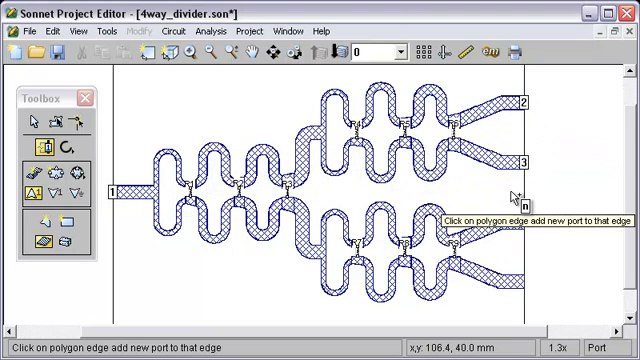
mouse_move(513, 193)
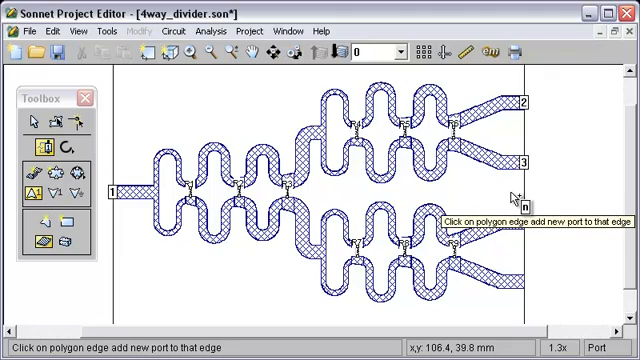